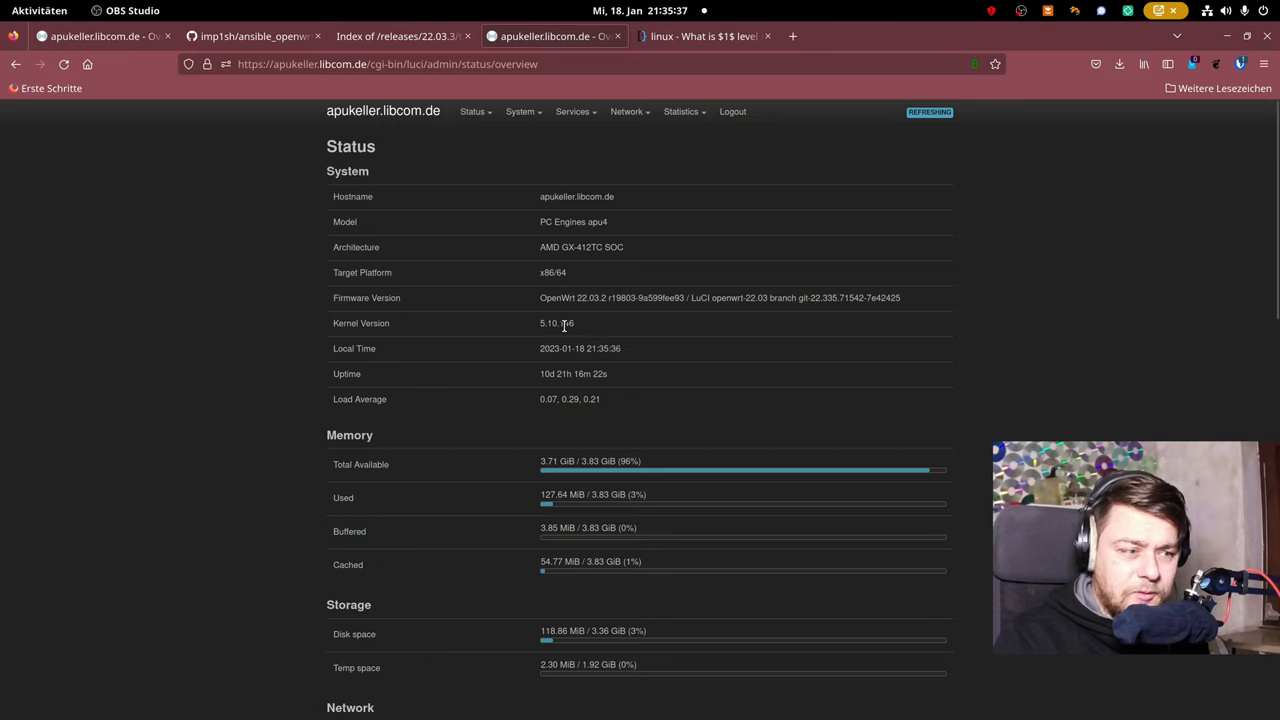
{"action": "mouse_move", "coordinate": [580, 310]}
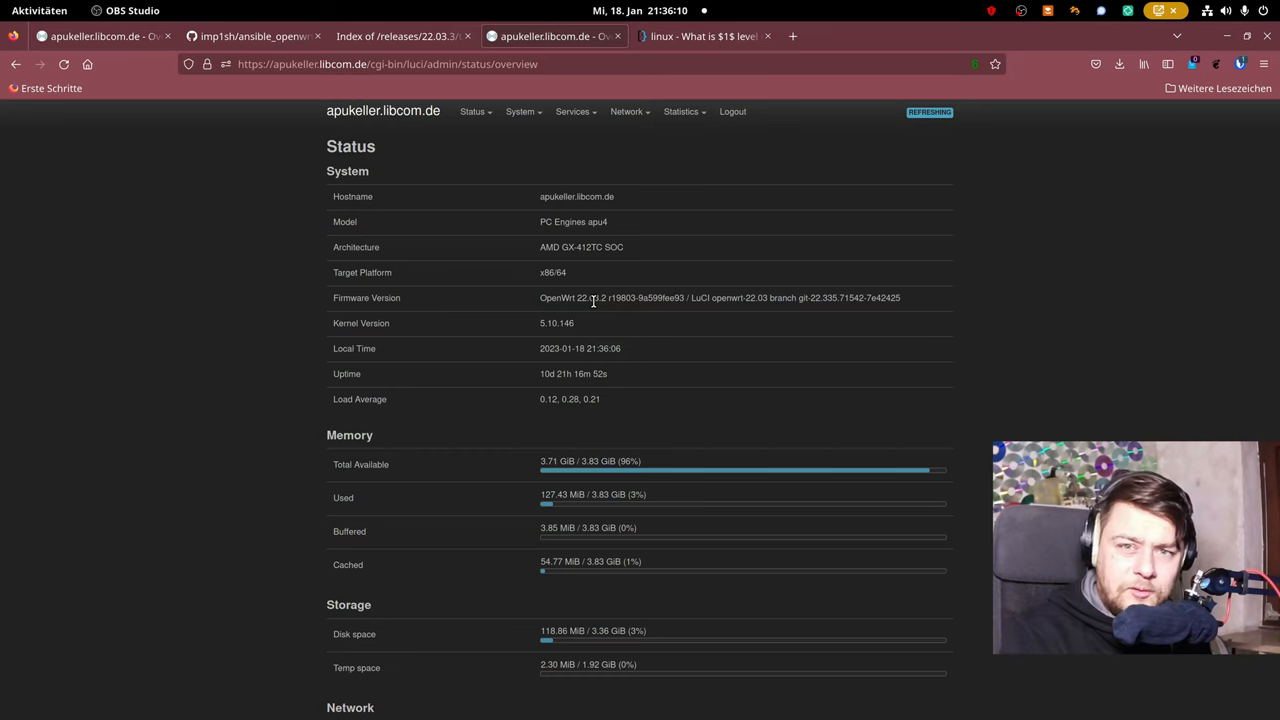
Step: Follow the Ansible OpenWrt Imagebuilder link from the ansible_openwrt README's Sections list
{"action": "left_click", "coordinate": [250, 36]}
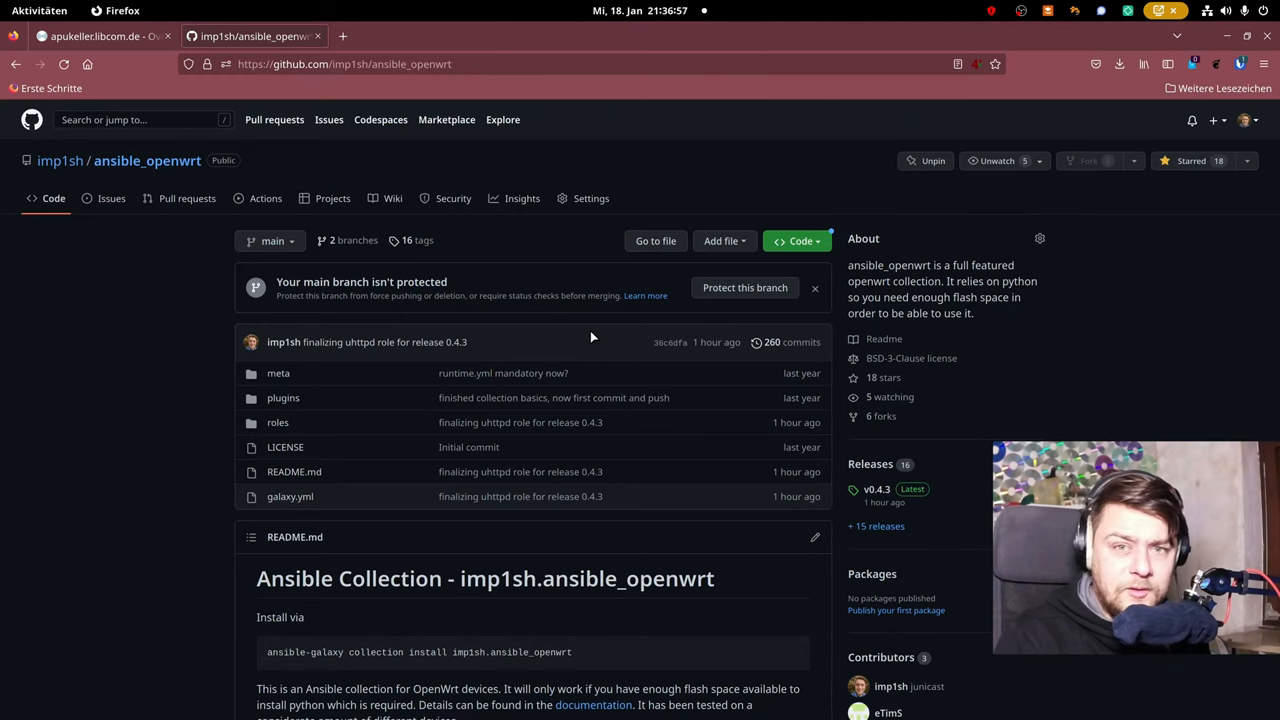
{"action": "scroll", "scroll_direction": "down", "scroll_amount": 3}
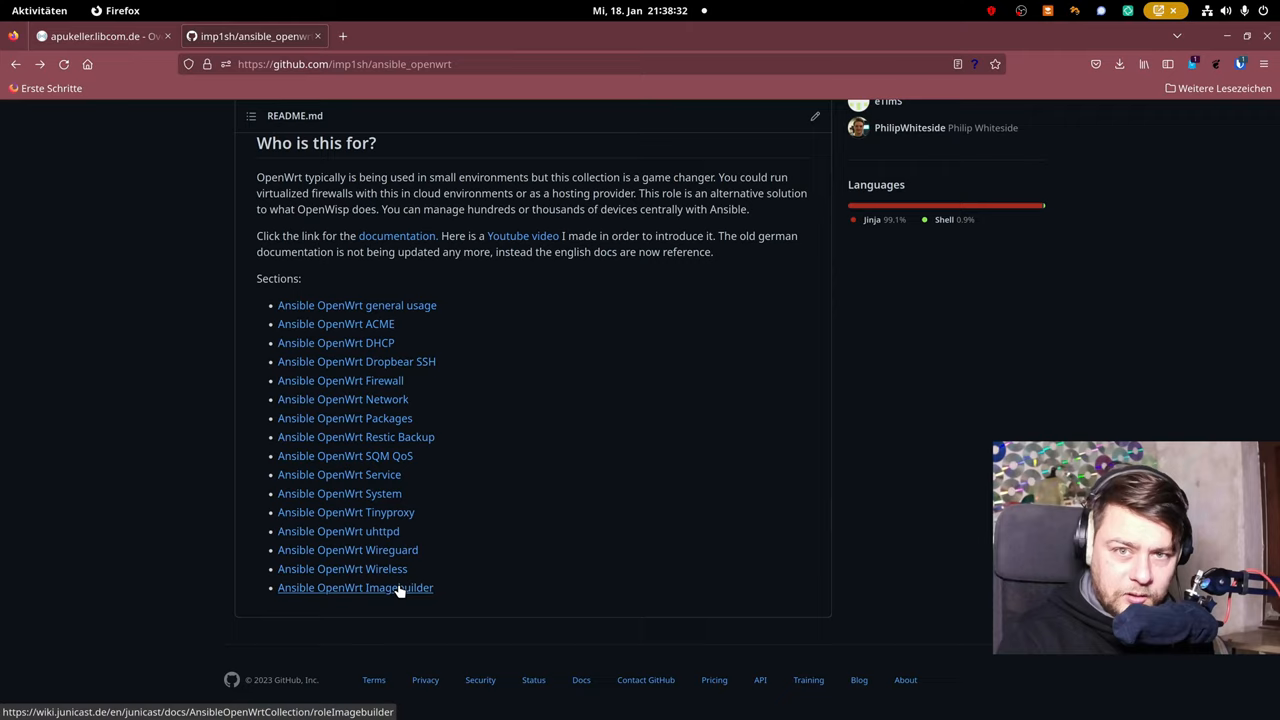
{"action": "left_click", "coordinate": [356, 588]}
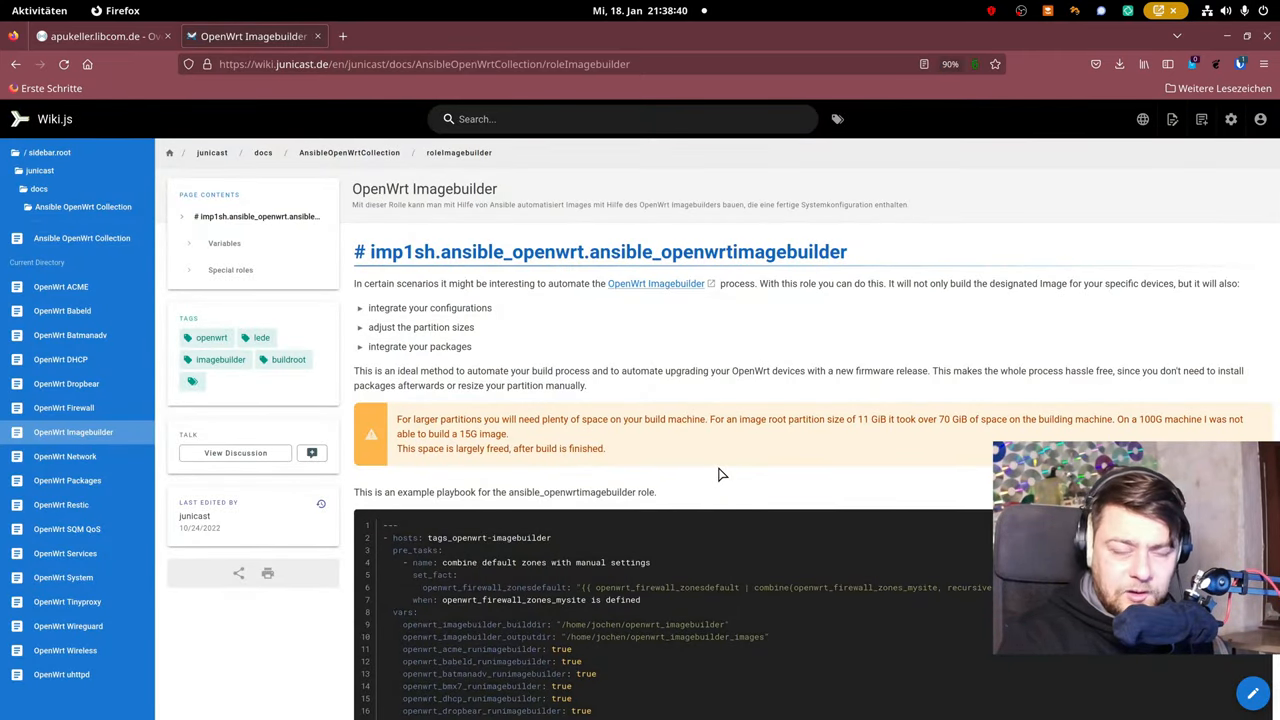
{"action": "mouse_move", "coordinate": [770, 472]}
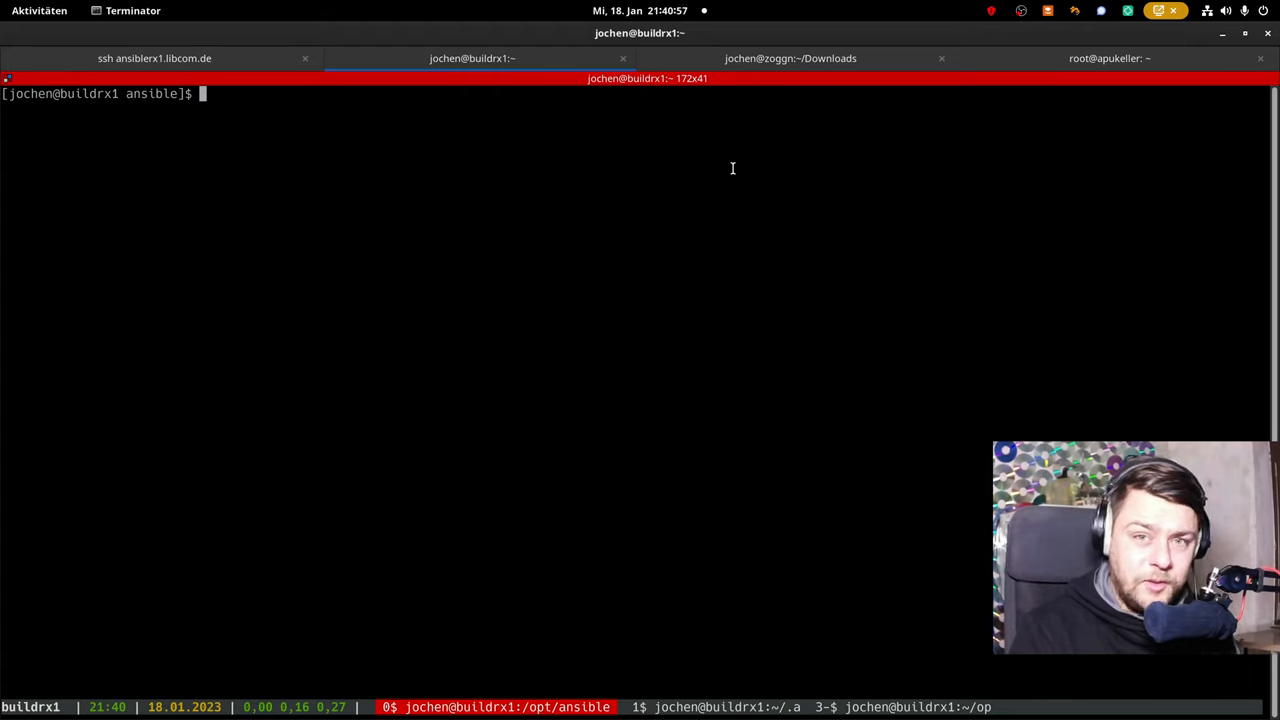
Step: Review the imagebuilder playbook's vars lines in vi on buildrx1, then quit the editor
{"action": "type", "text": "v"}
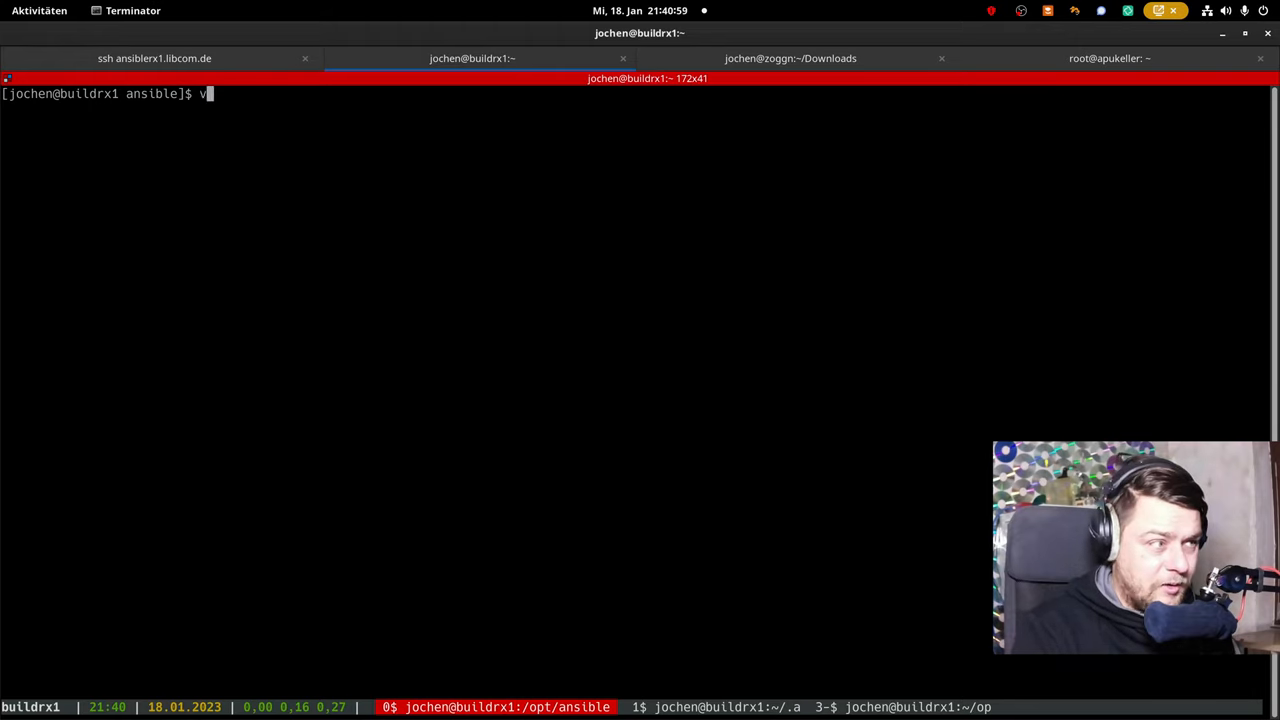
{"action": "type", "text": "i"}
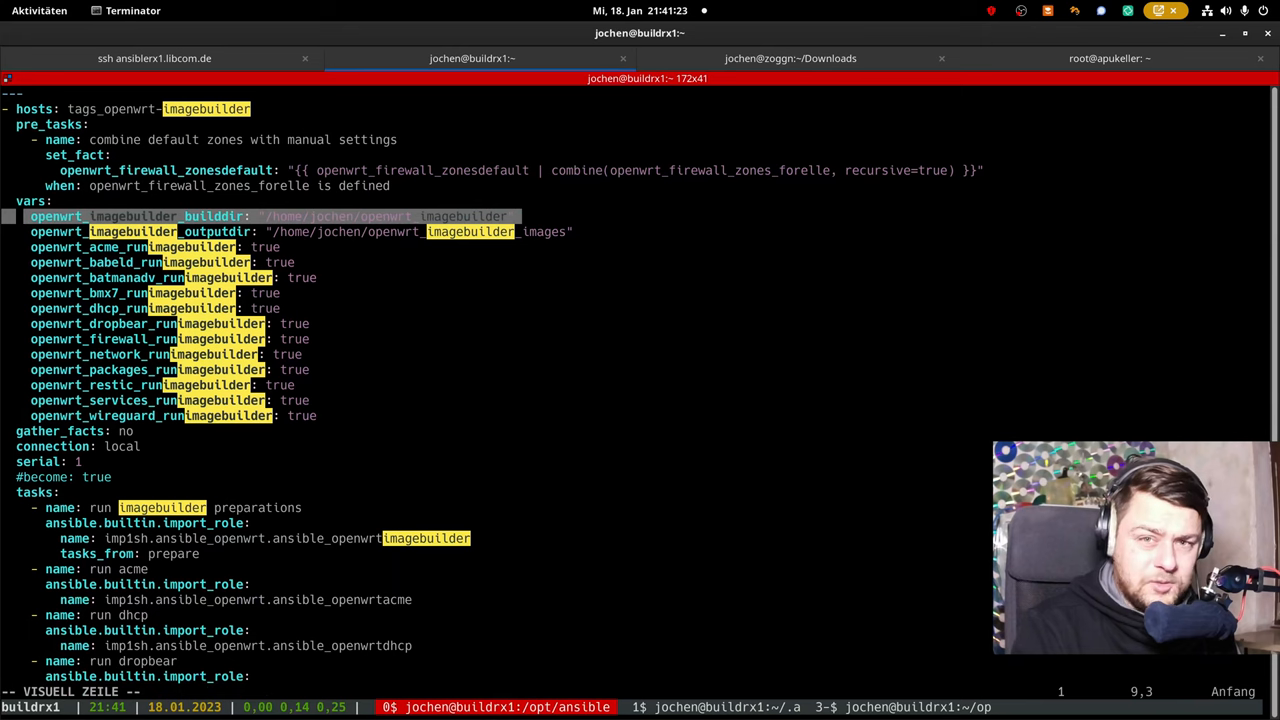
{"action": "key", "text": "Down"}
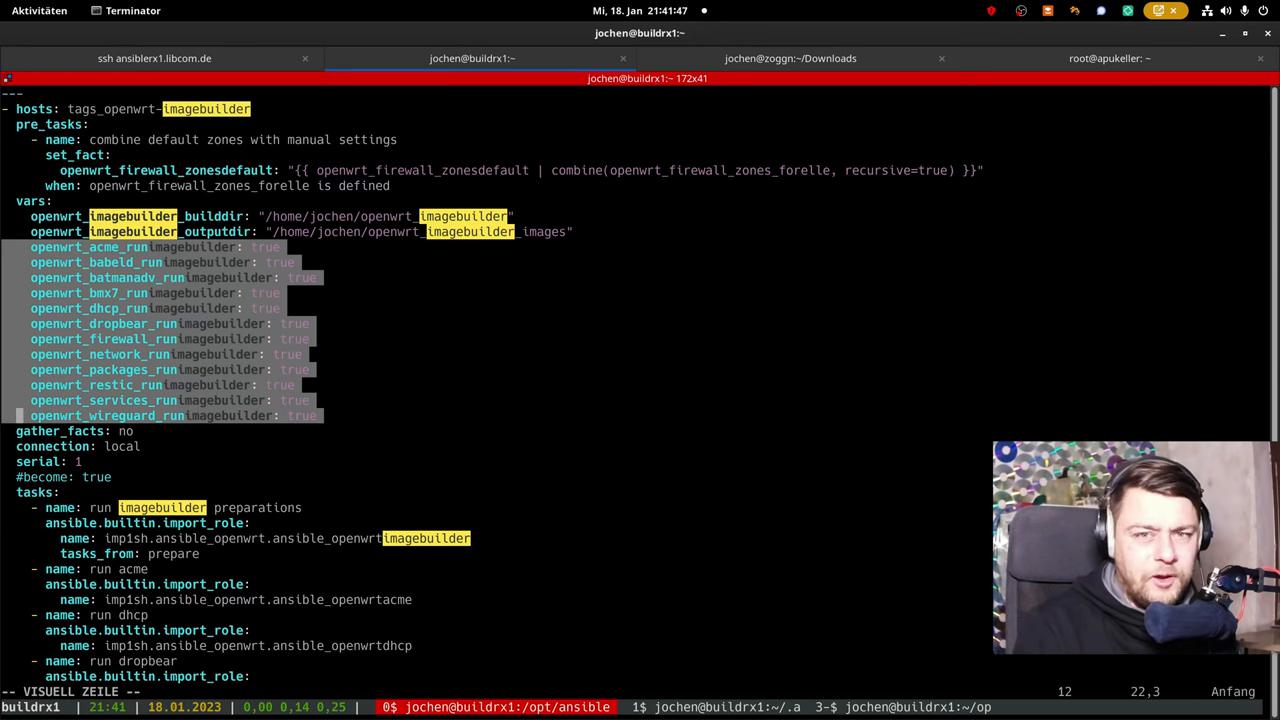
{"action": "scroll", "scroll_direction": "down", "scroll_amount": 3}
{"action": "type", "text": "ansible-playbook"}
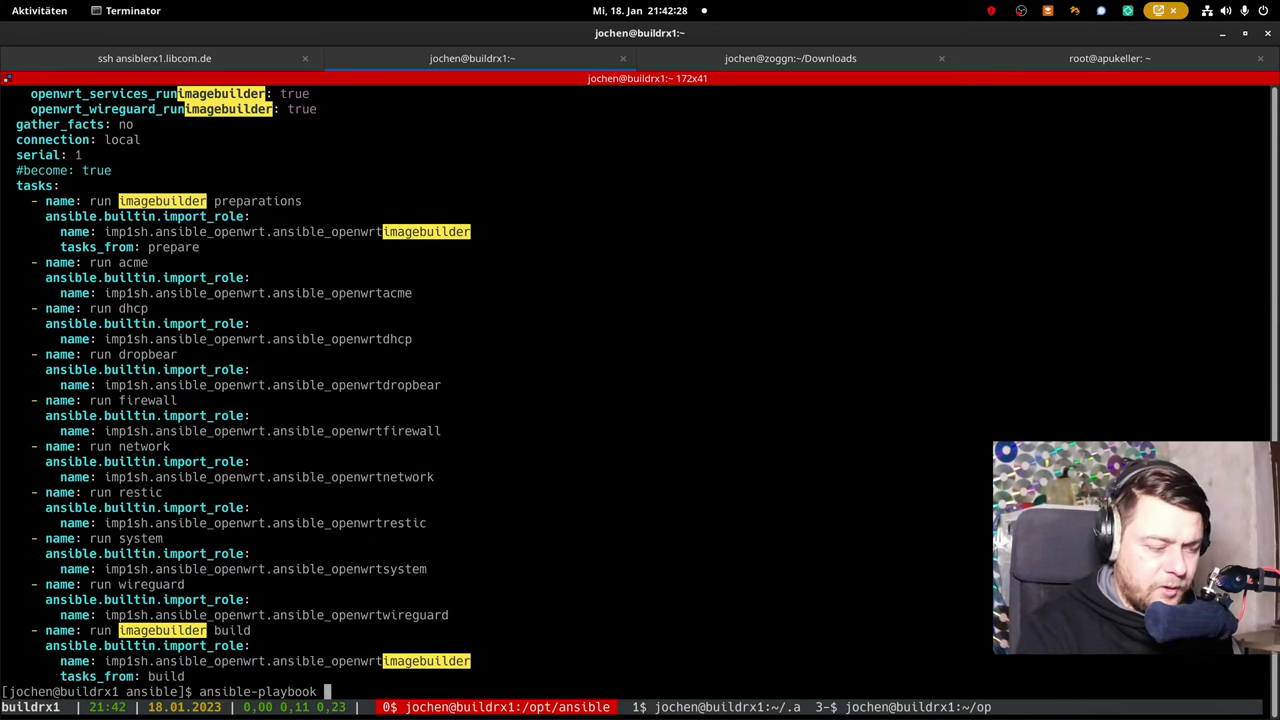
Step: Run role_openwrtimagebuilder.yml limited to apukeller.libcom.de and fetch the resulting tar.gz from buildrx1
{"action": "type", "text": "role_openwrtimagebuilder.yml -l"}
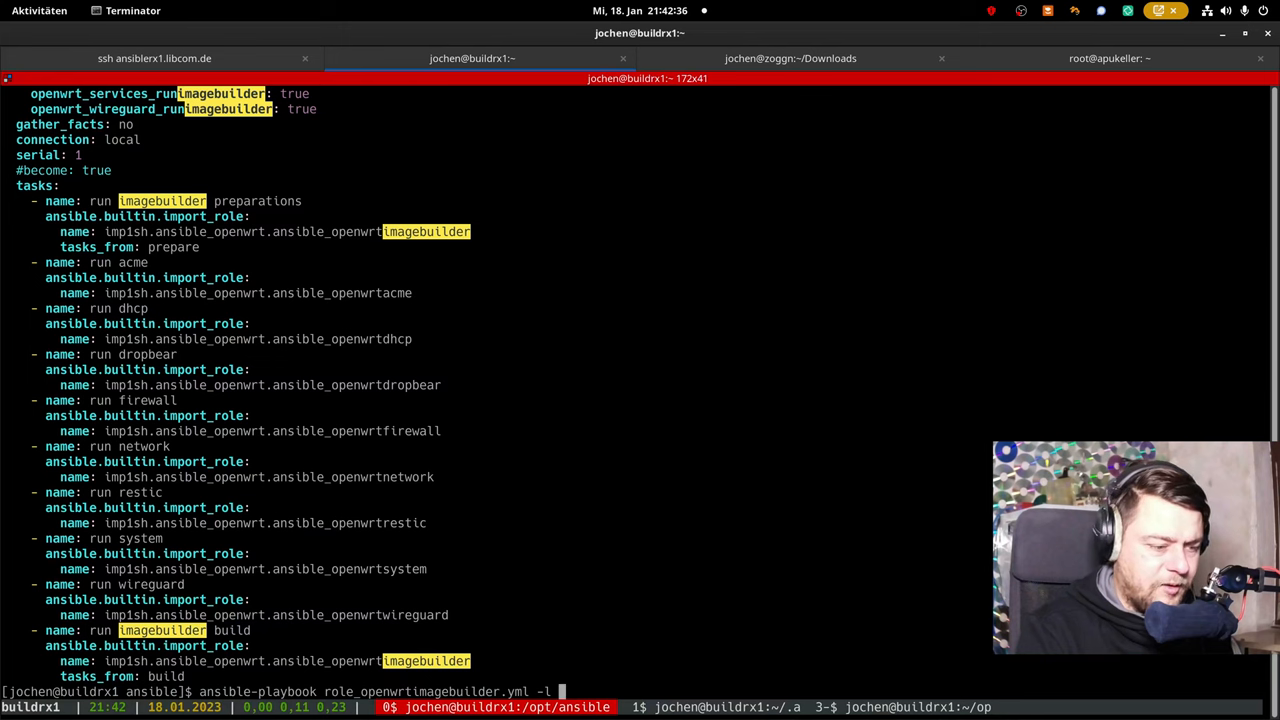
{"action": "type", "text": "apukeller.liu"}
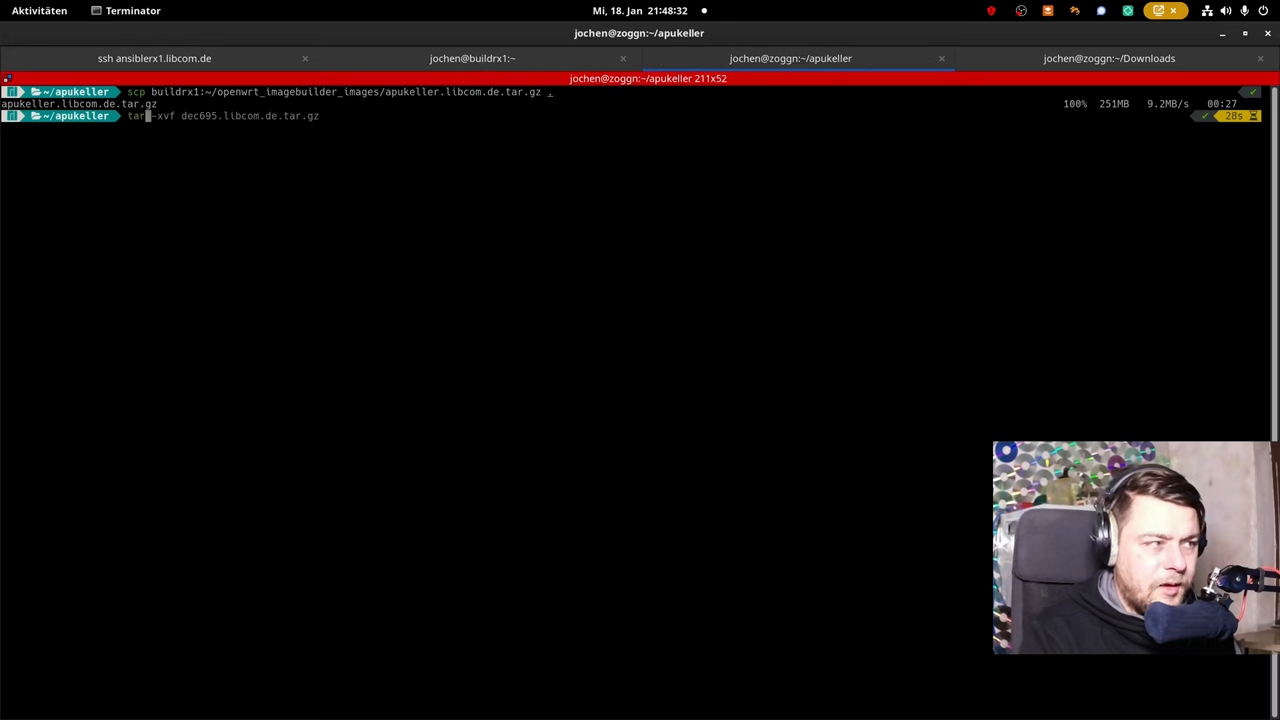
Step: Extract apukeller.libcom.de.tar.gz into the openwrt-22.03.3 x86-64 images and bring Firefox forward
{"action": "key", "text": "Return"}
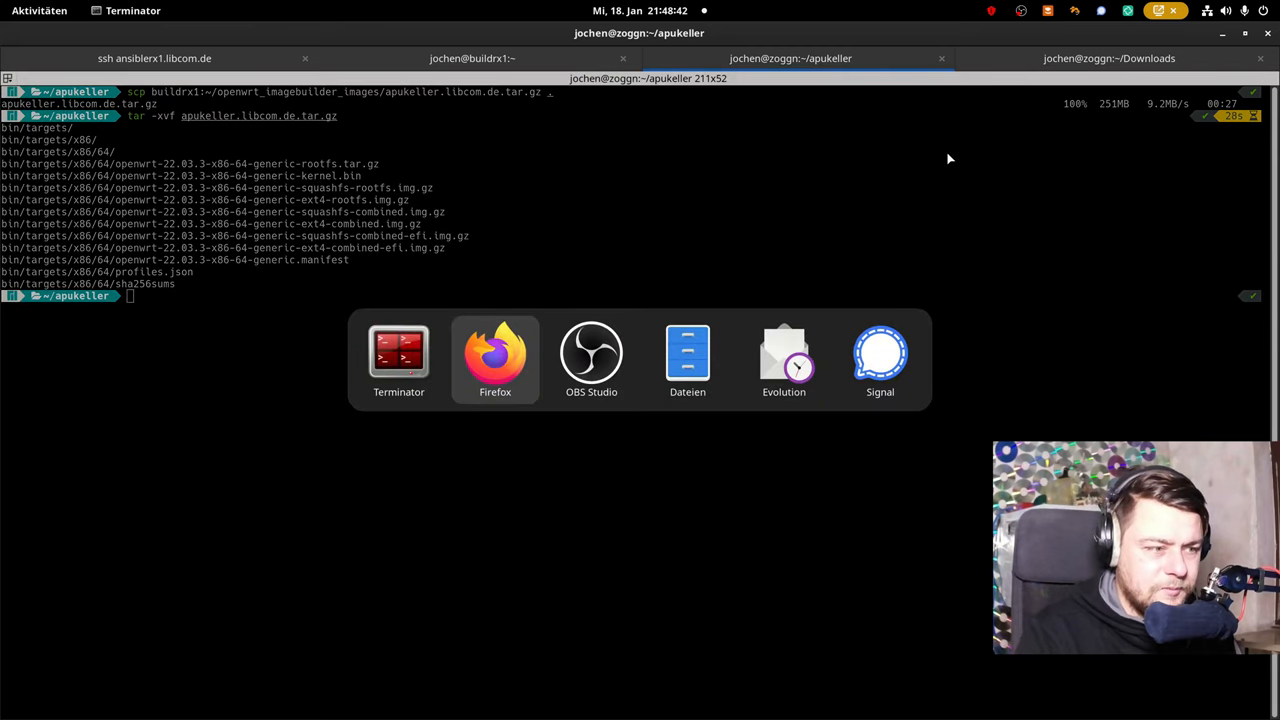
{"action": "left_click", "coordinate": [496, 352]}
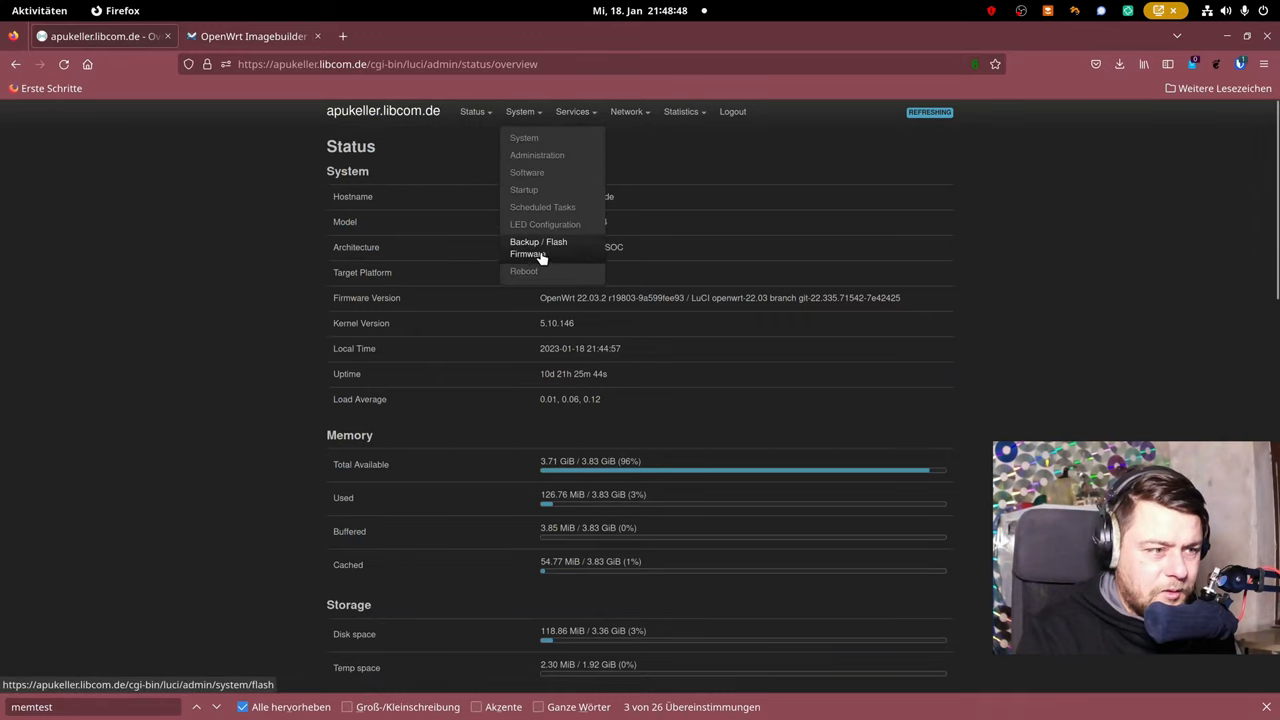
Step: Upload openwrt-22.03.3-x86-64-generic-ext4-combined.img.gz via Backup / Flash Firmware and flash it
{"action": "left_click", "coordinate": [538, 248]}
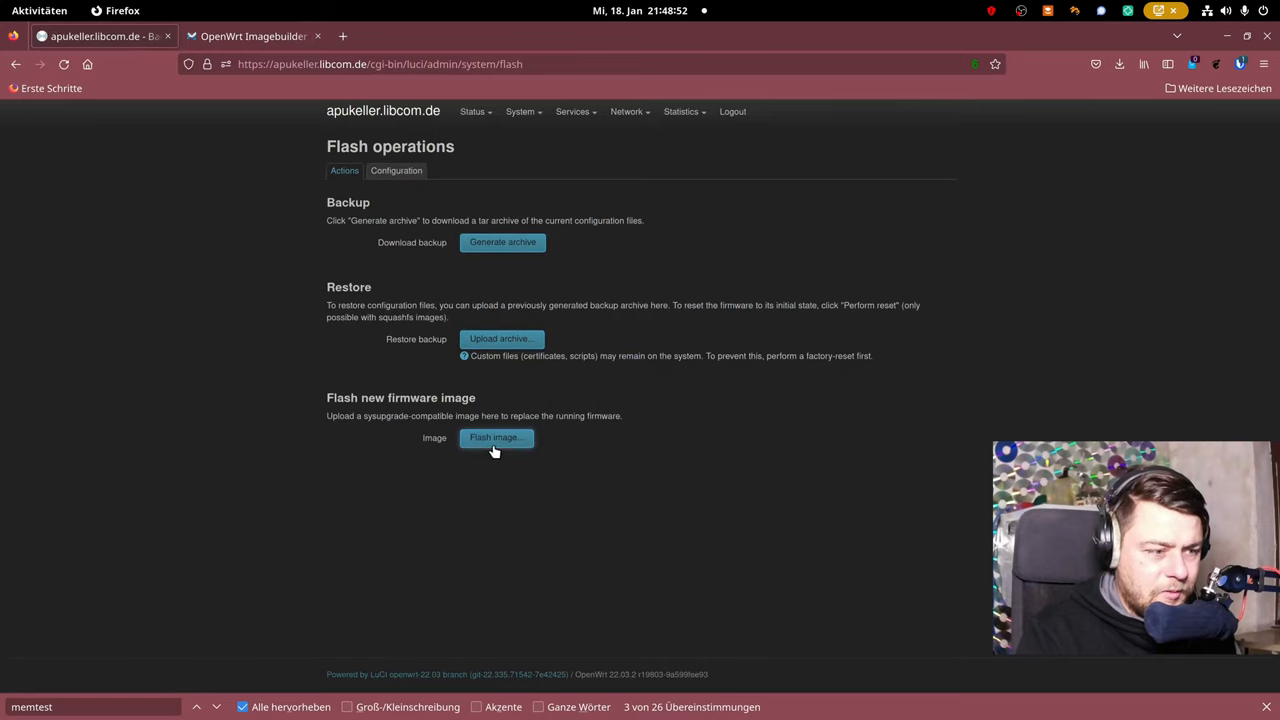
{"action": "left_click", "coordinate": [496, 436]}
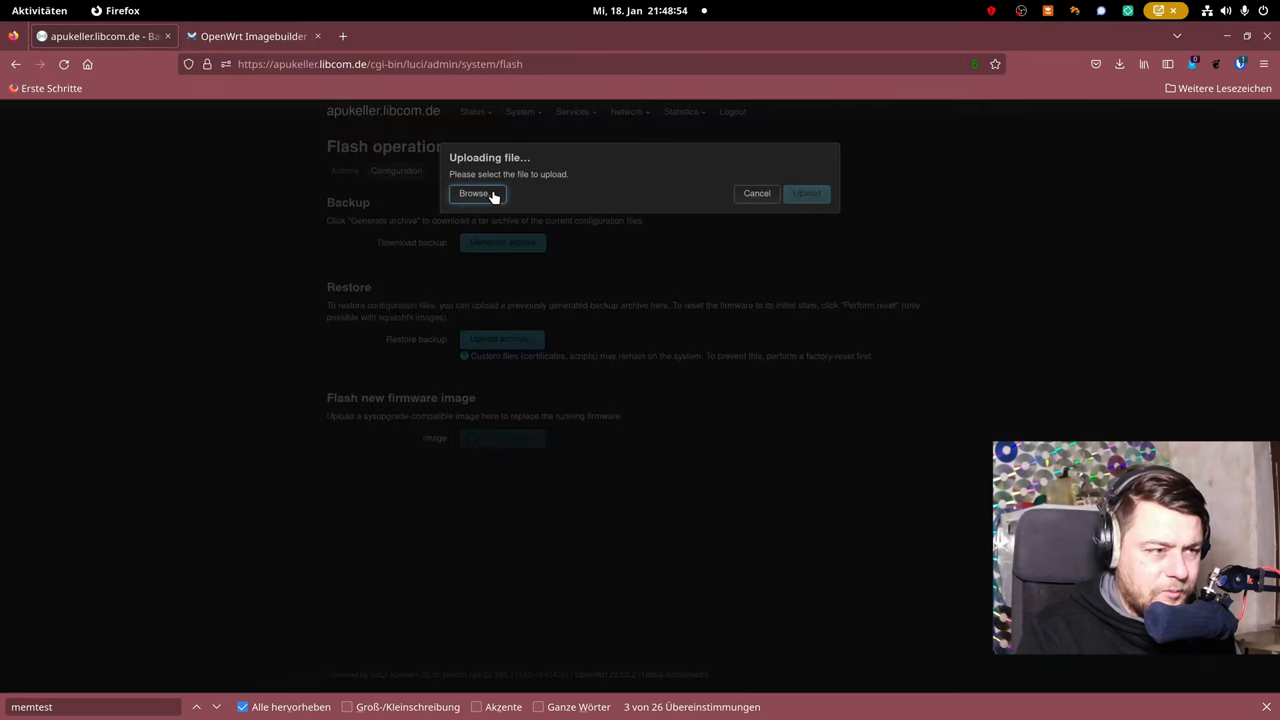
{"action": "left_click", "coordinate": [472, 192]}
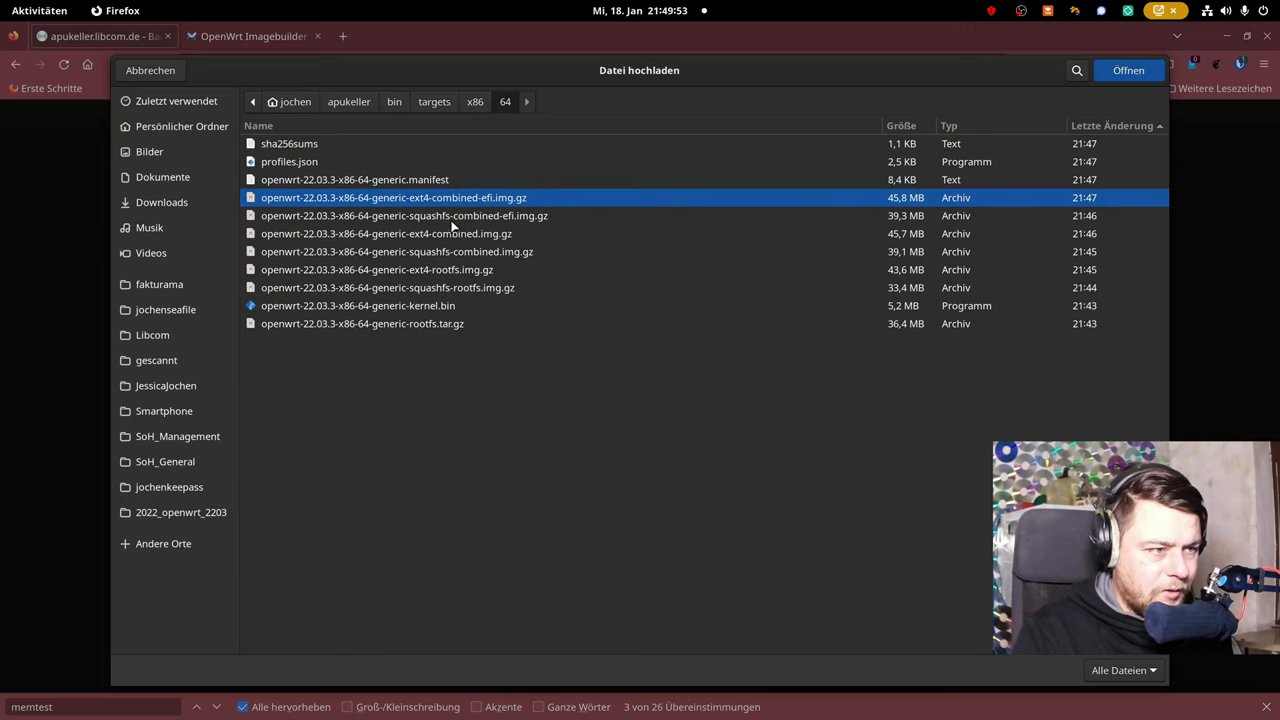
{"action": "left_click", "coordinate": [386, 232]}
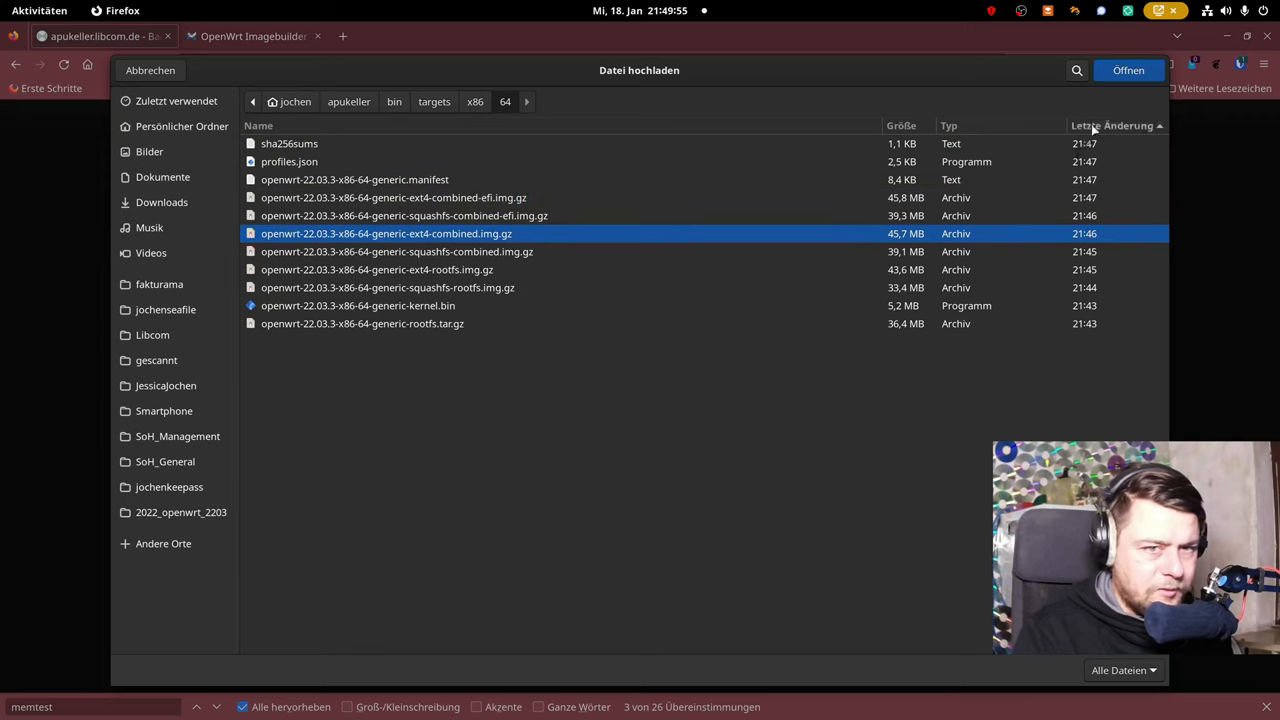
{"action": "left_click", "coordinate": [1128, 70]}
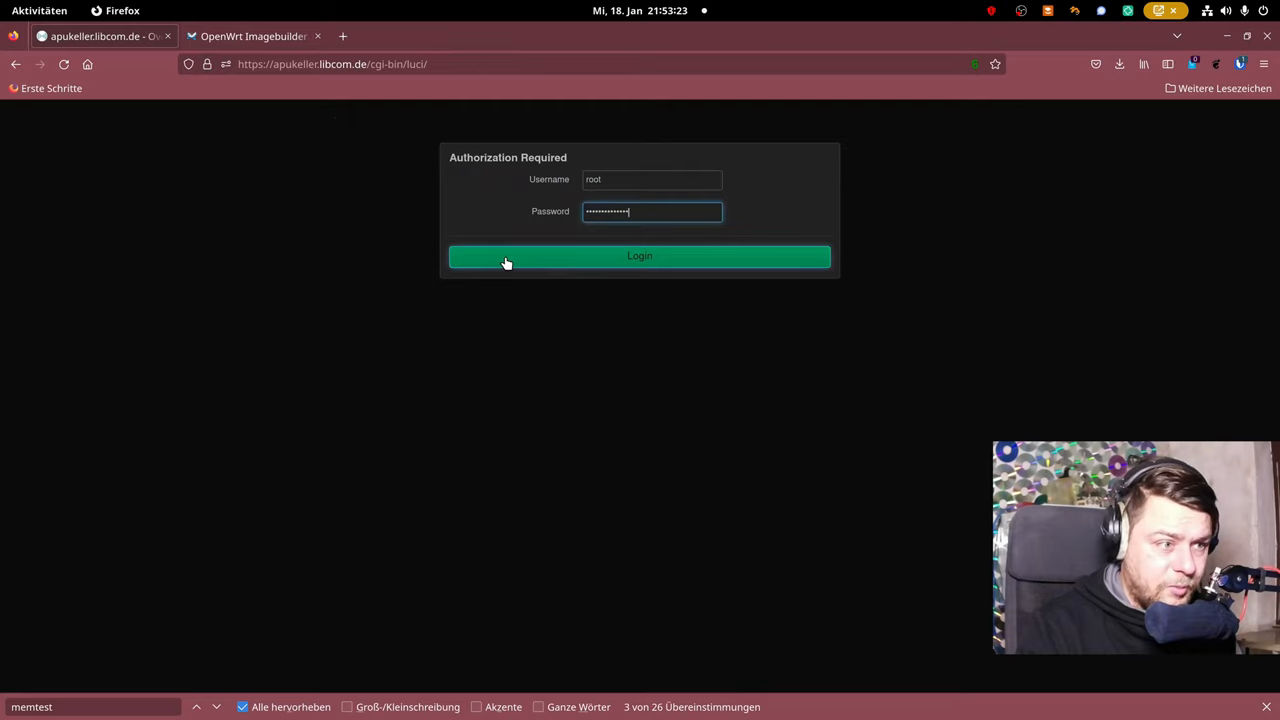
Step: Log back in as root and confirm Status shows OpenWrt 22.03.3 with kernel 5.10.161
{"action": "left_click", "coordinate": [640, 256]}
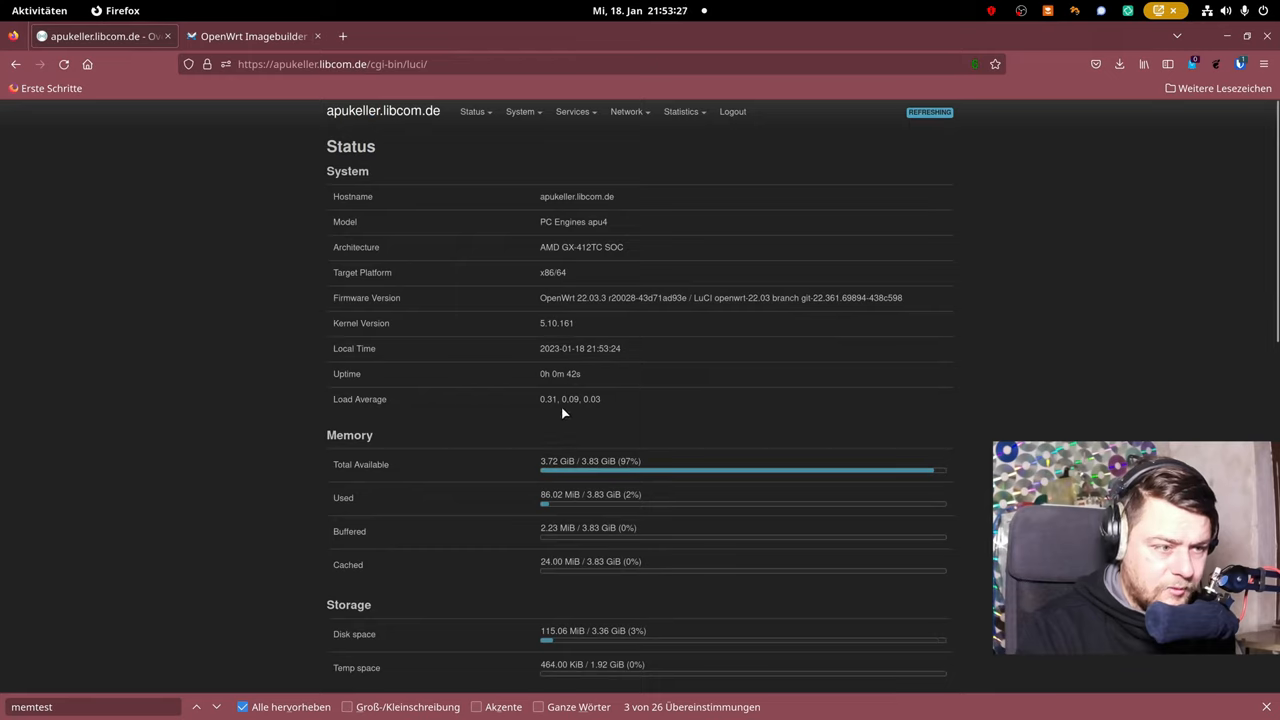
{"action": "mouse_move", "coordinate": [576, 298]}
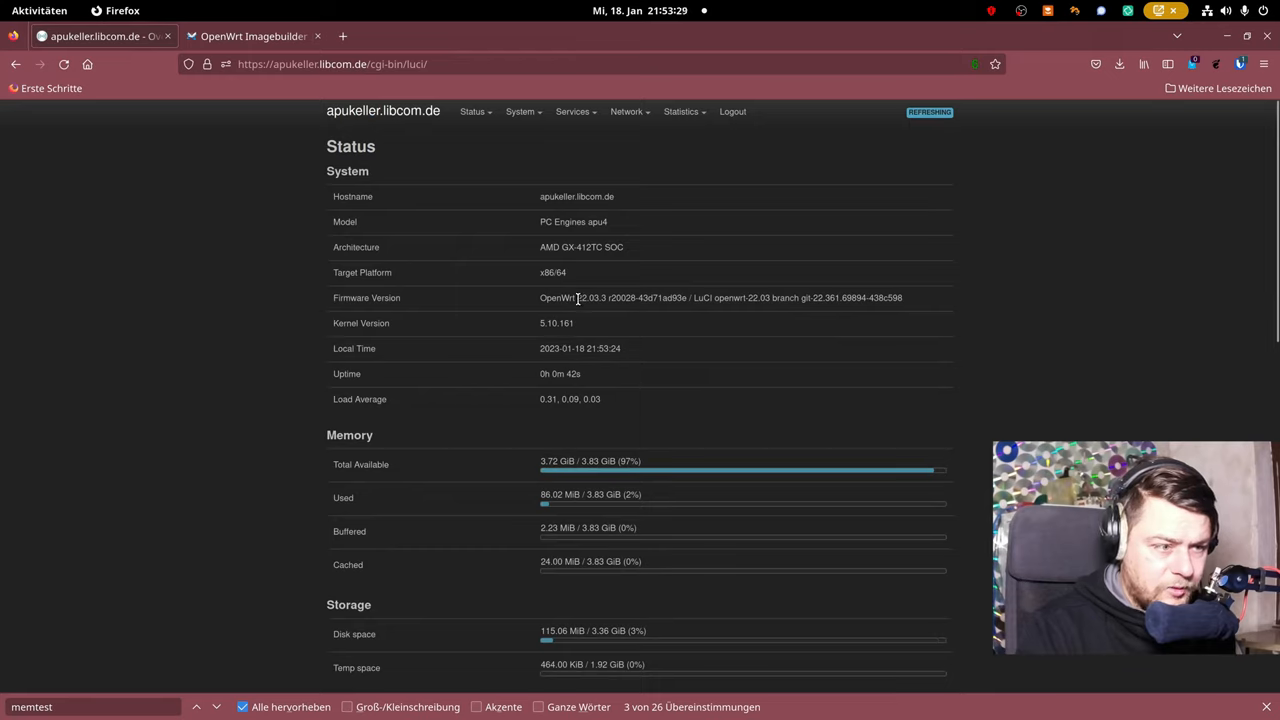
{"action": "key", "text": "Alt+Tab"}
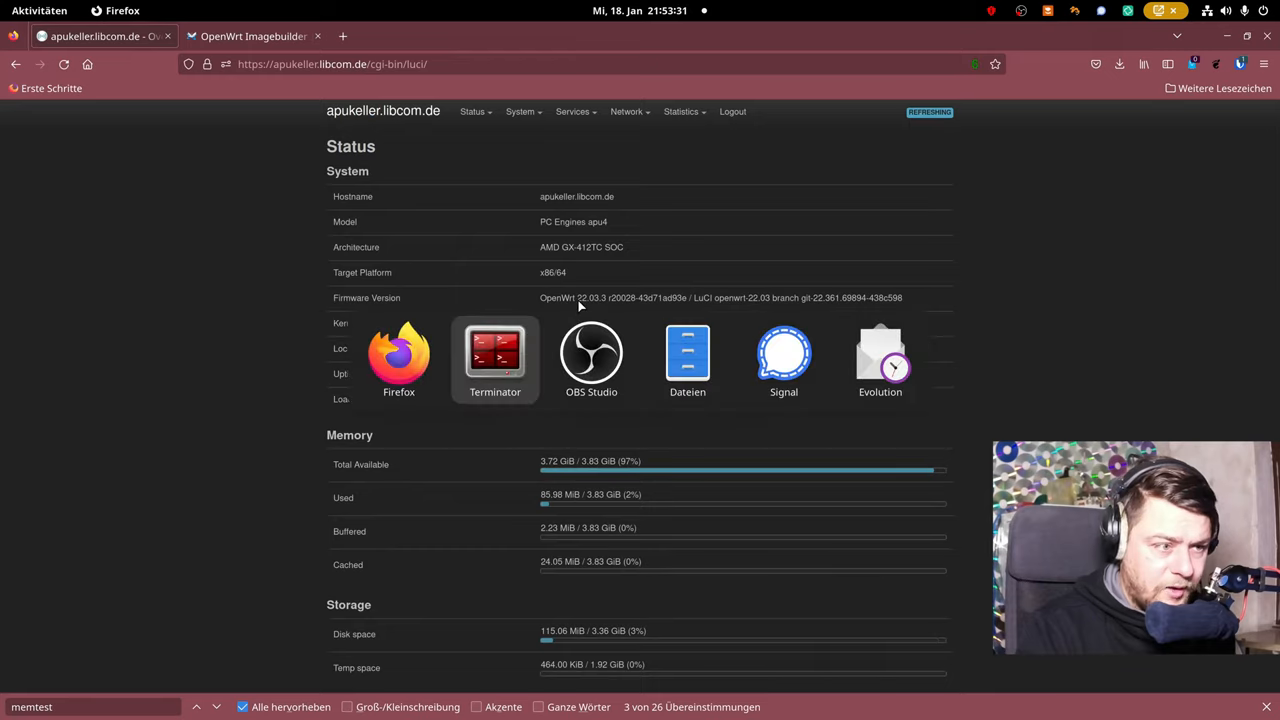
Step: On ansiblerx1, enter ansible-playbook site_jochenit_openwrt.yml -l apukeller.libcom.de
{"action": "left_click", "coordinate": [494, 360]}
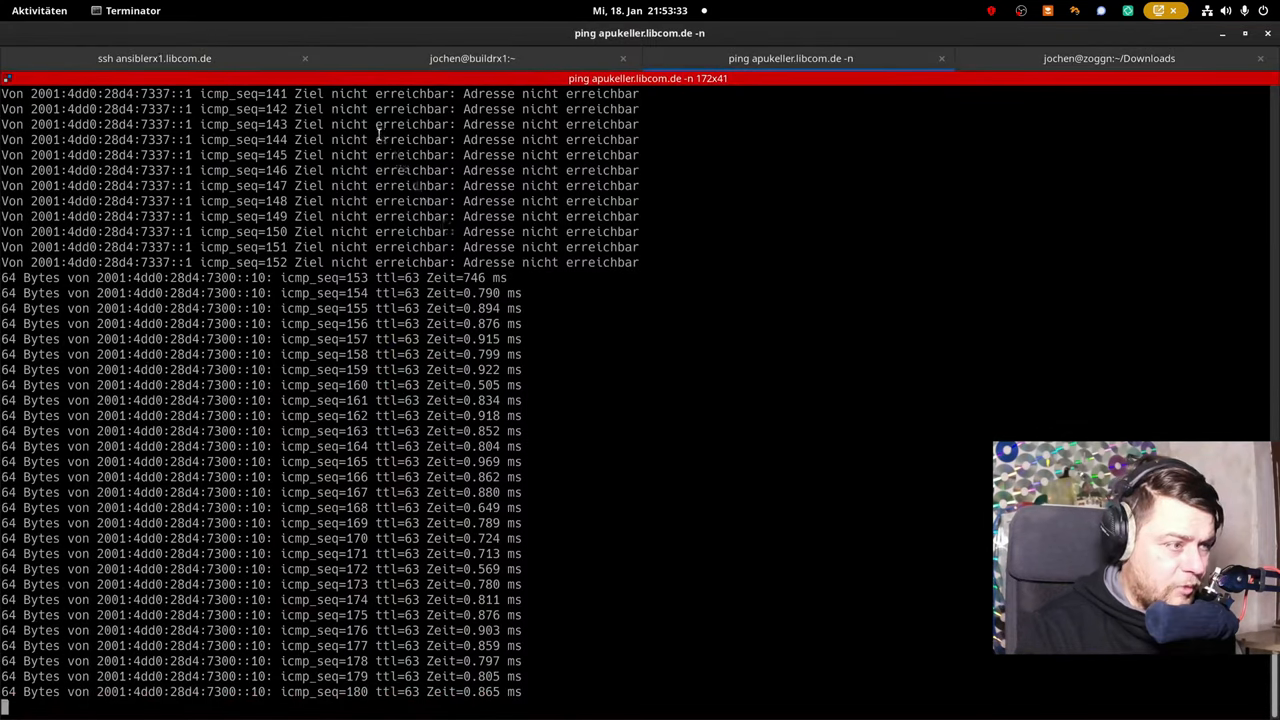
{"action": "left_click", "coordinate": [154, 58]}
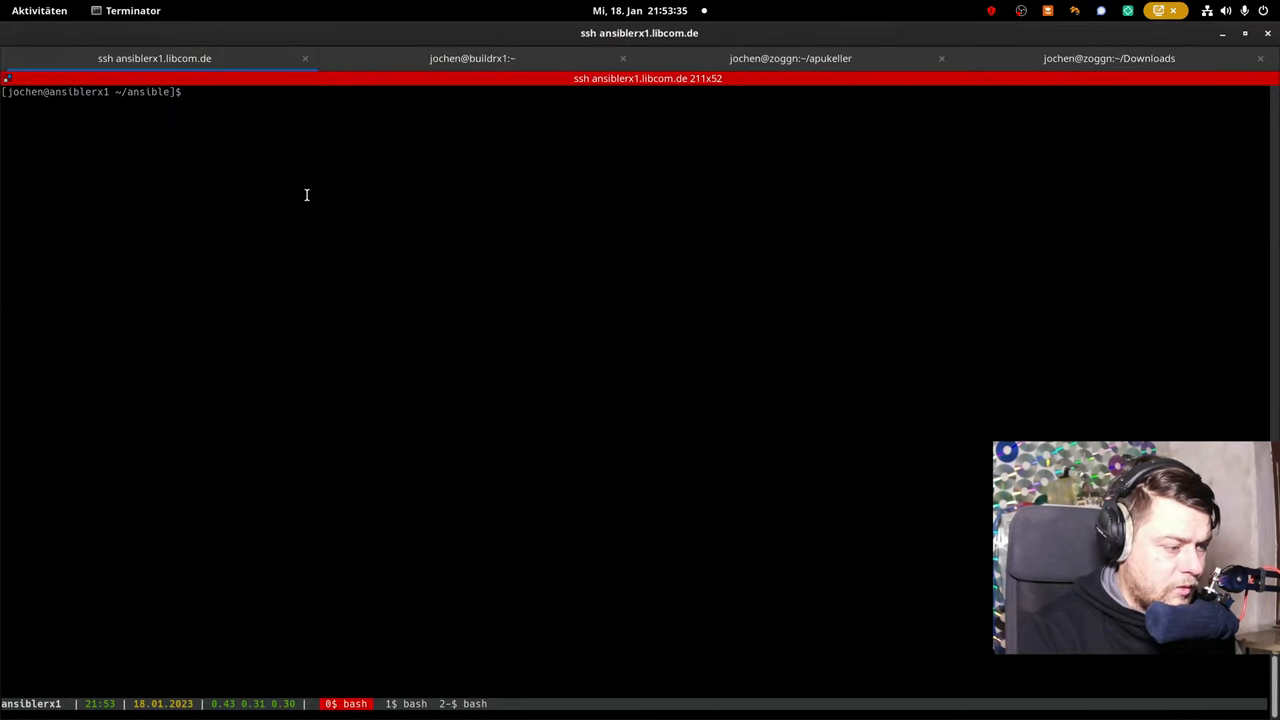
{"action": "type", "text": "ansible"}
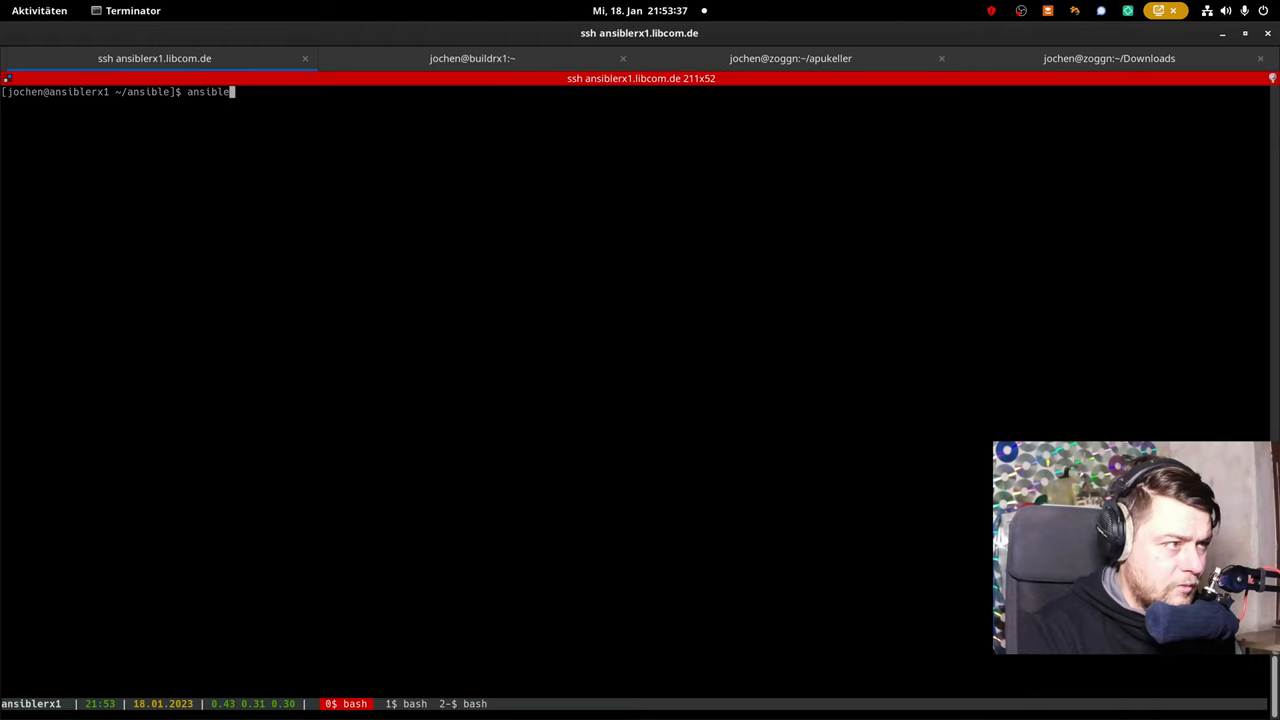
{"action": "type", "text": "-playbook role"}
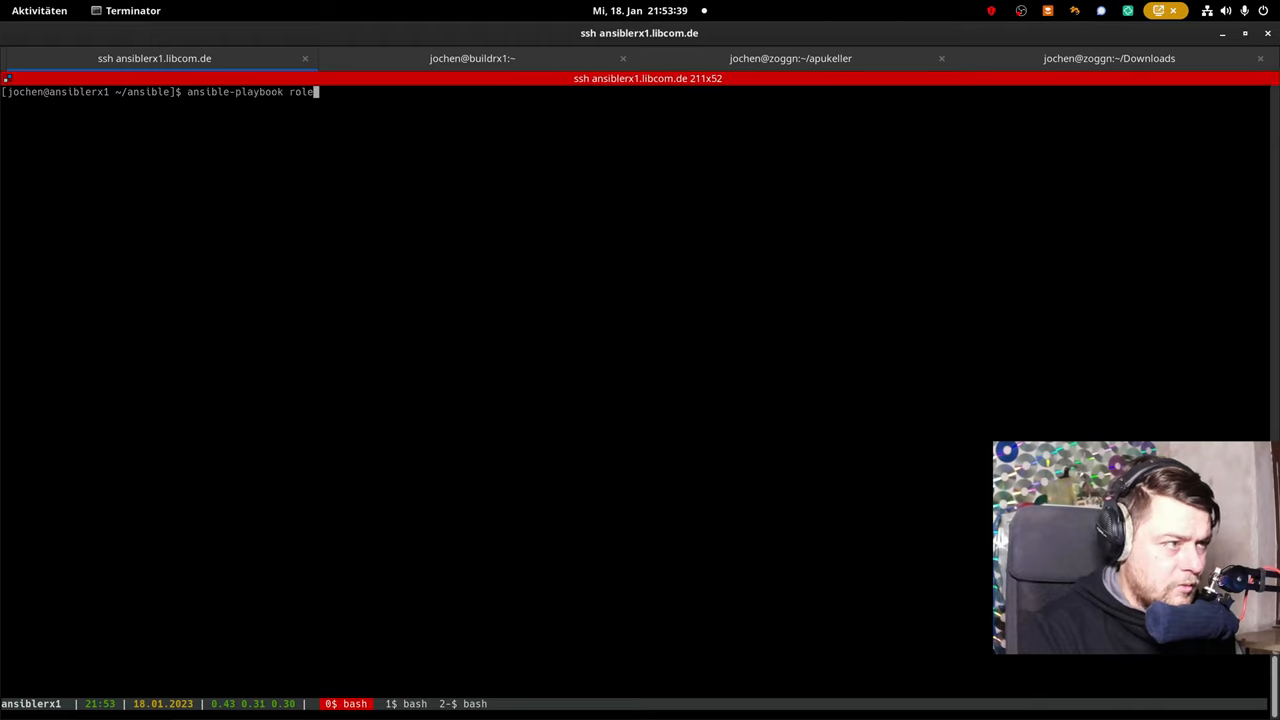
{"action": "type", "text": "_openw"}
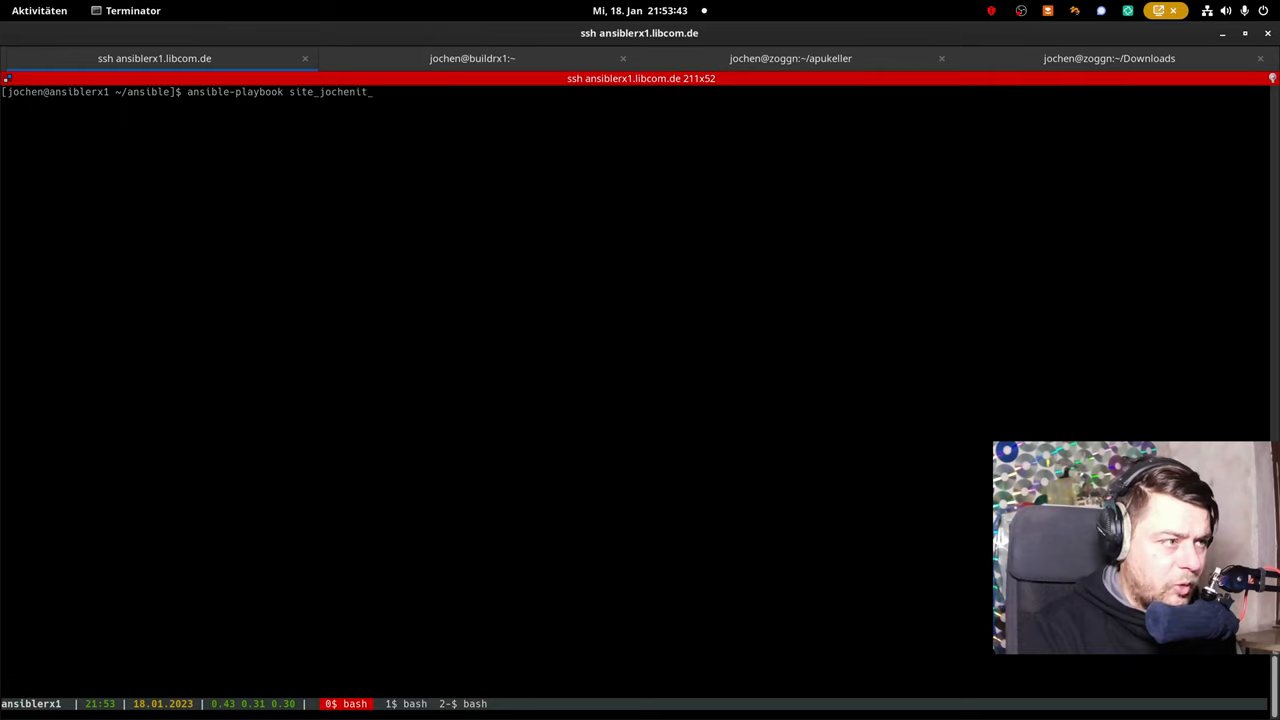
{"action": "type", "text": "openwrt.yml"}
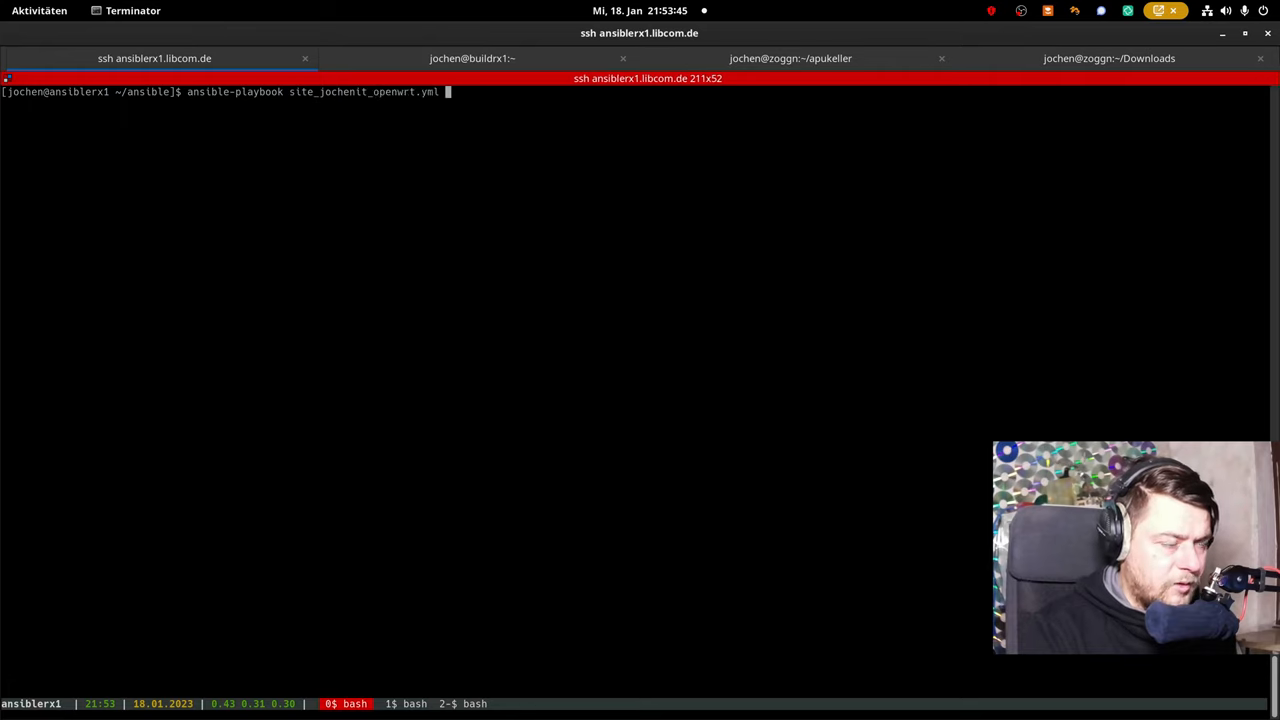
{"action": "type", "text": "-l"}
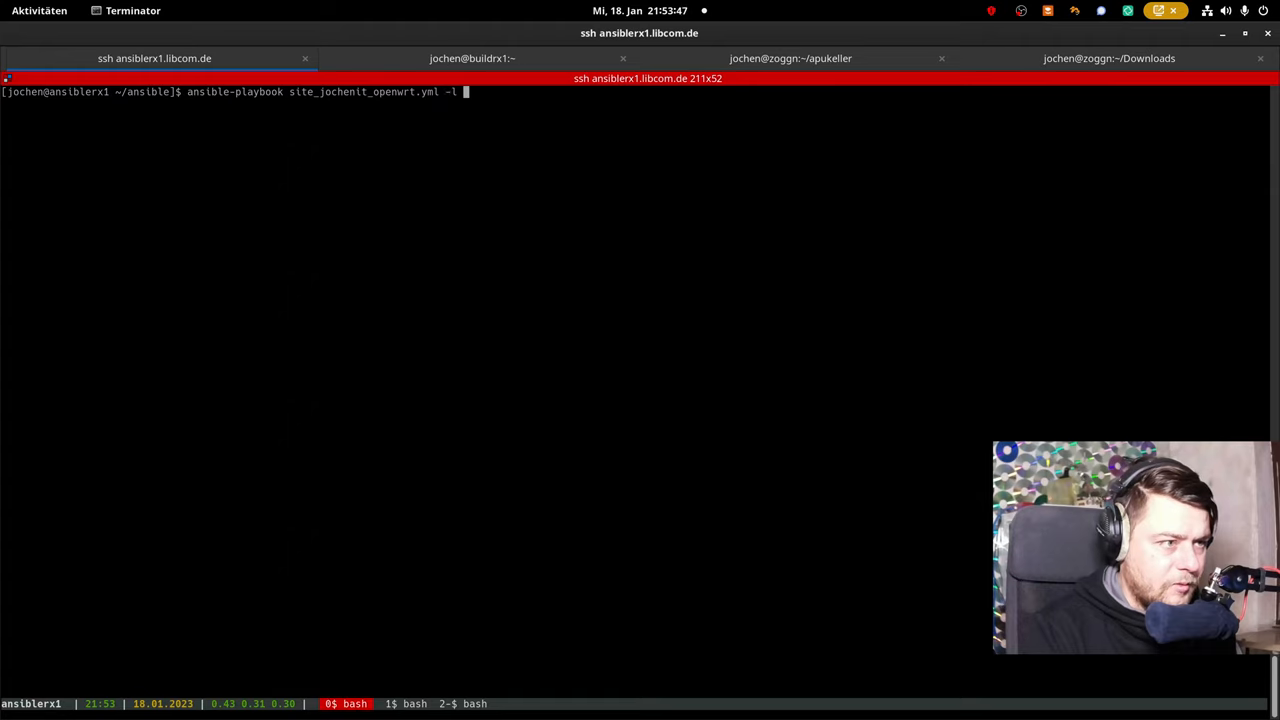
{"action": "type", "text": "apukeller.libcom.de"}
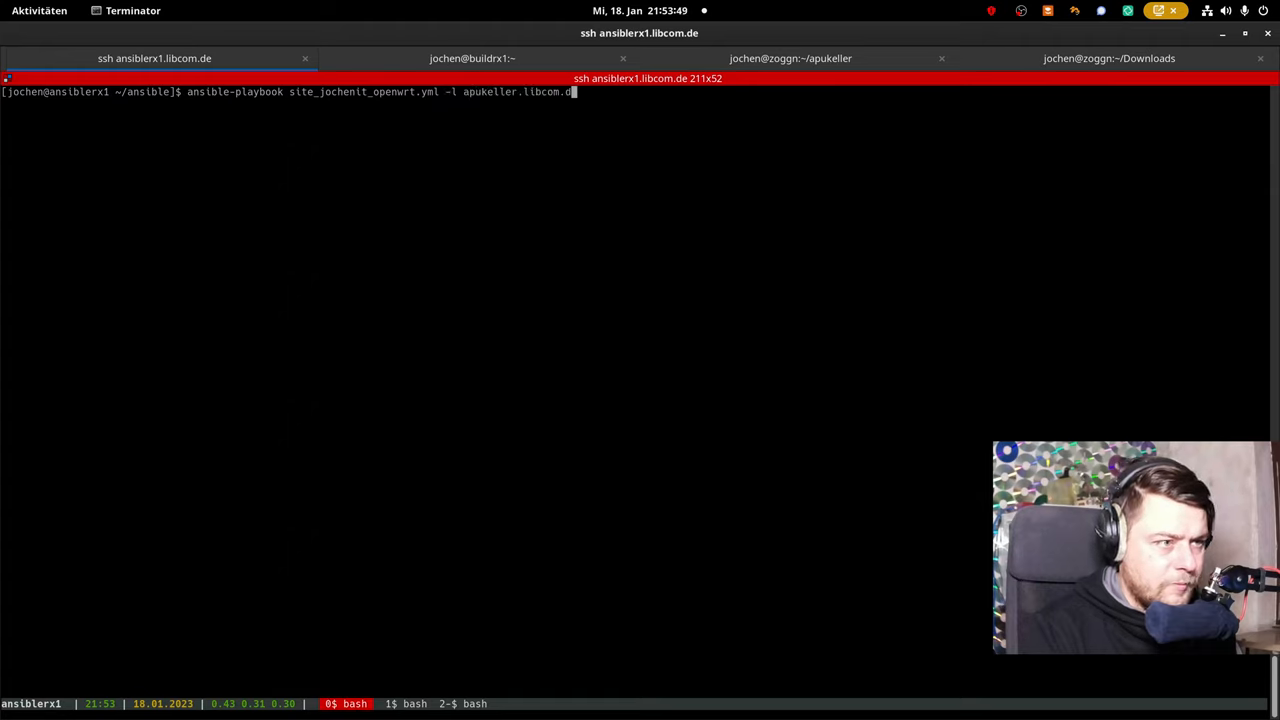